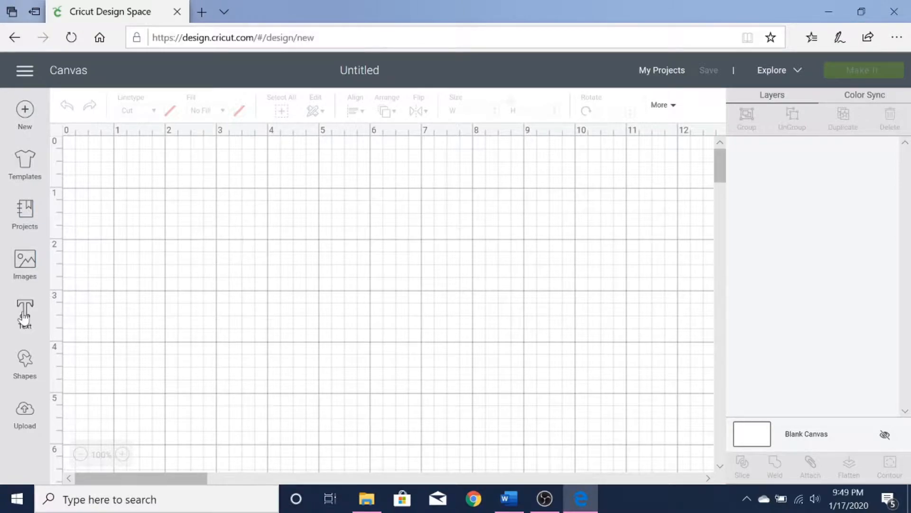
Add three Cricut Sans text boxes: 'eyebrows', 'words', and 'speak louder than'
click(24, 314)
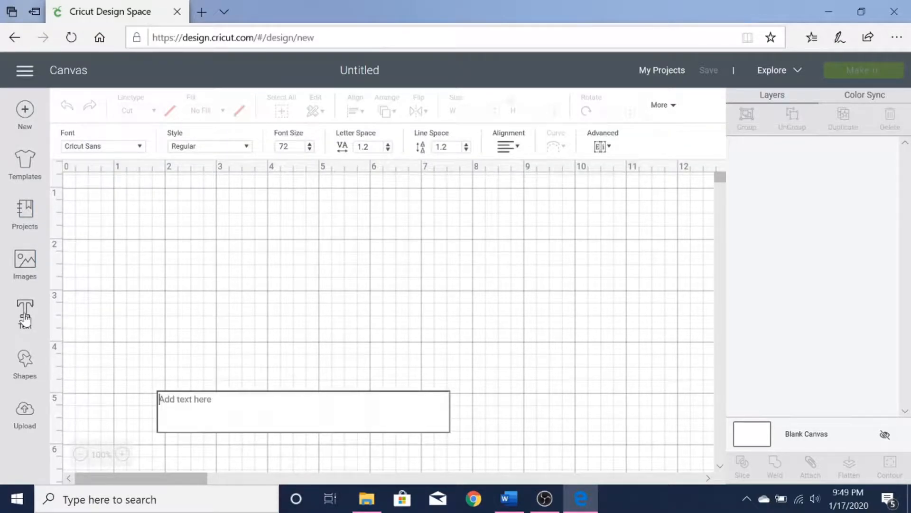
text(eyebrow)
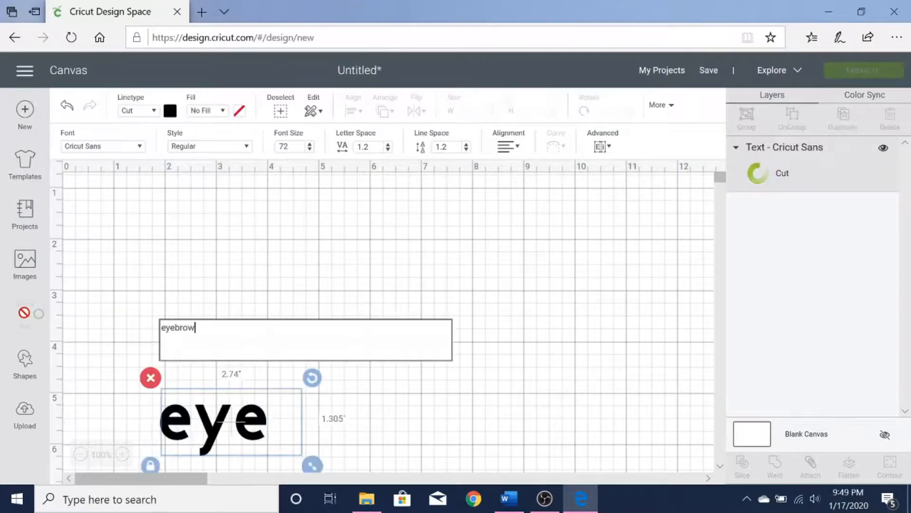
text(s)
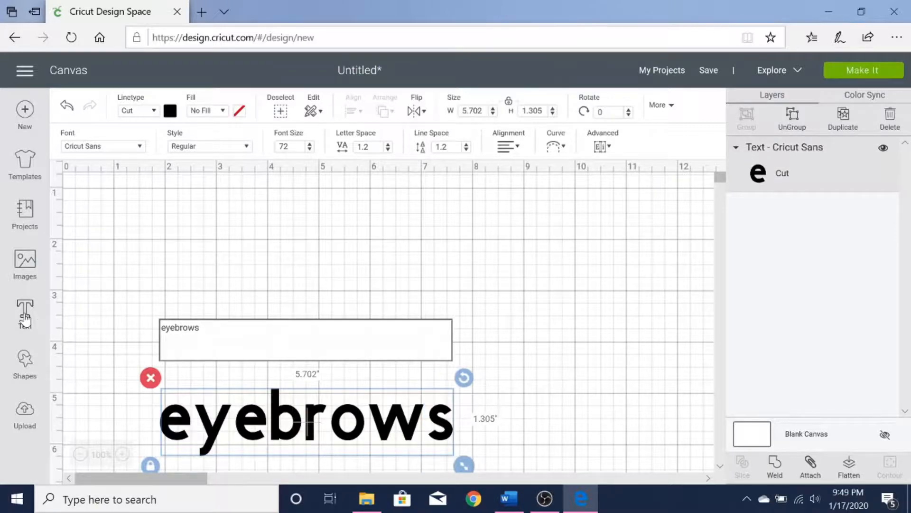
text(words)
text(speak)
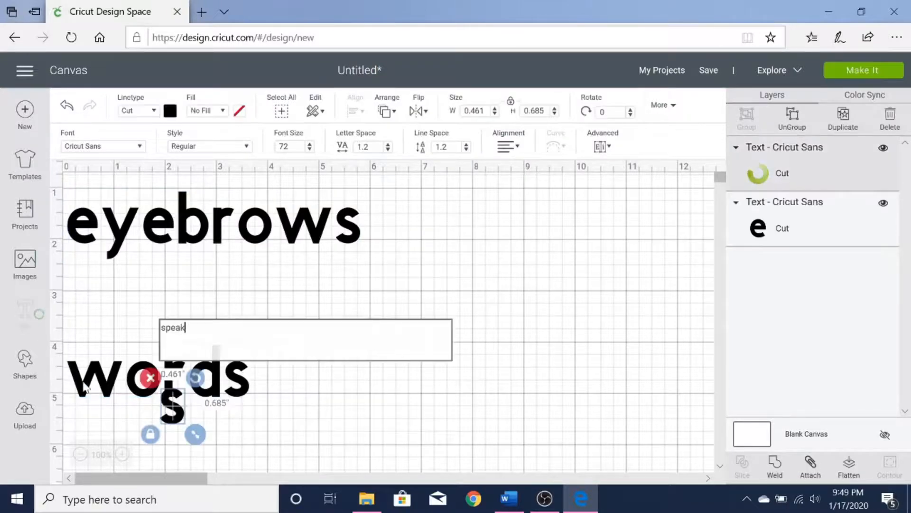
text(louder tha)
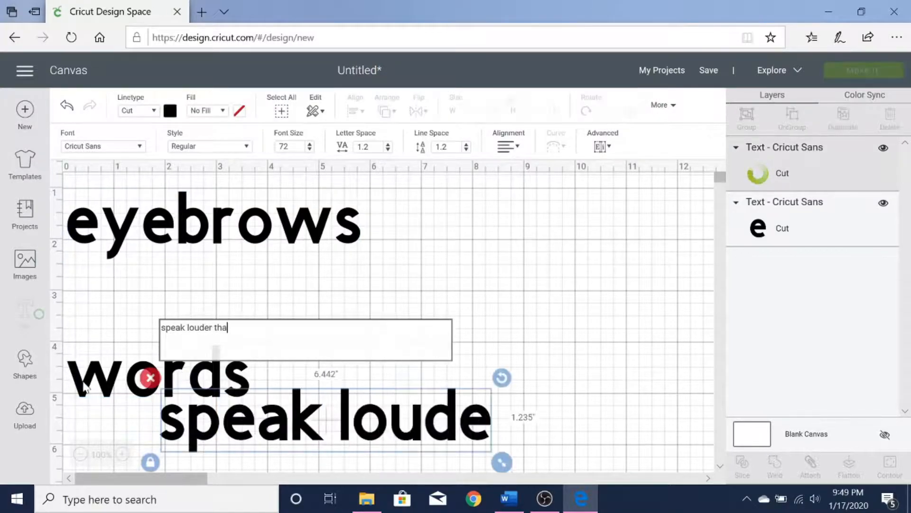
text(n)
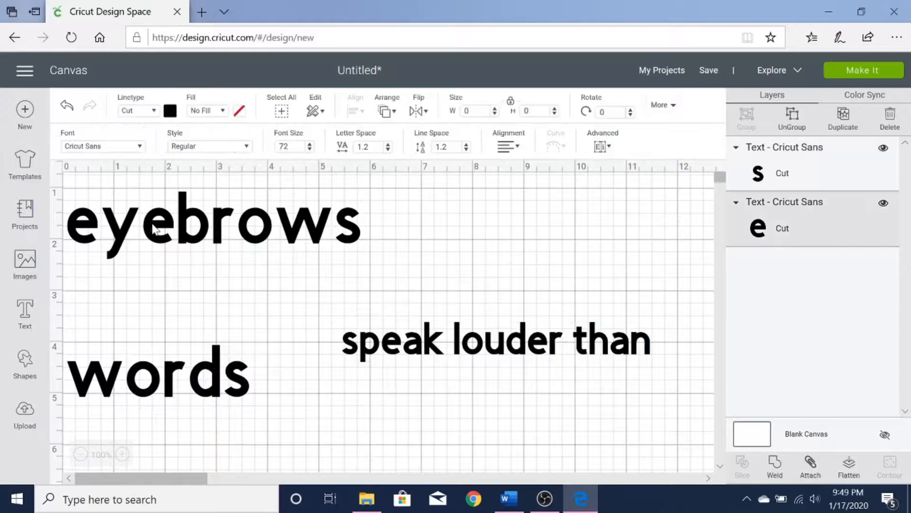
Set 'eyebrows' and 'words' together in the American Beauty Demo script font
click(516, 146)
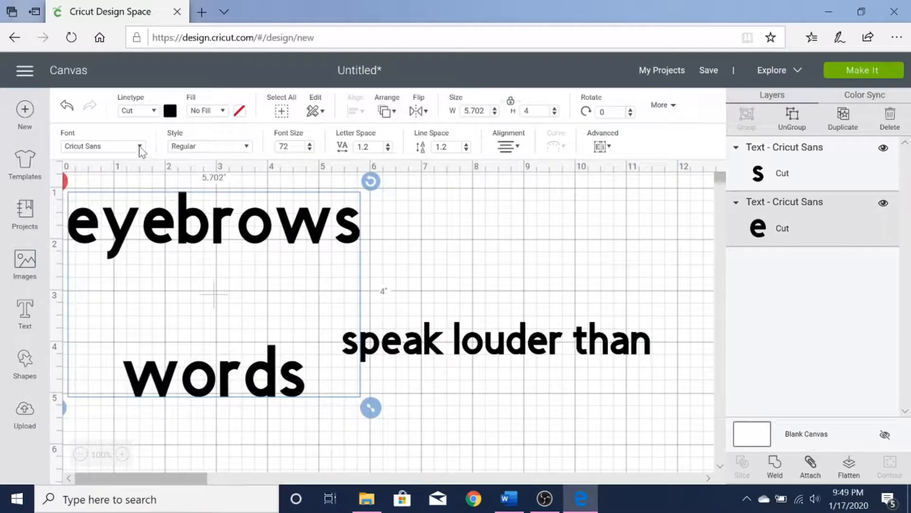
click(104, 145)
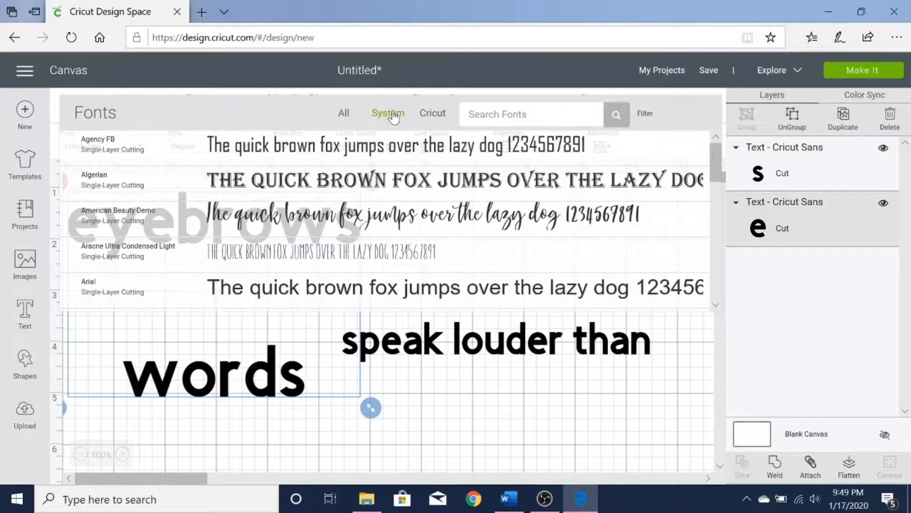
click(118, 215)
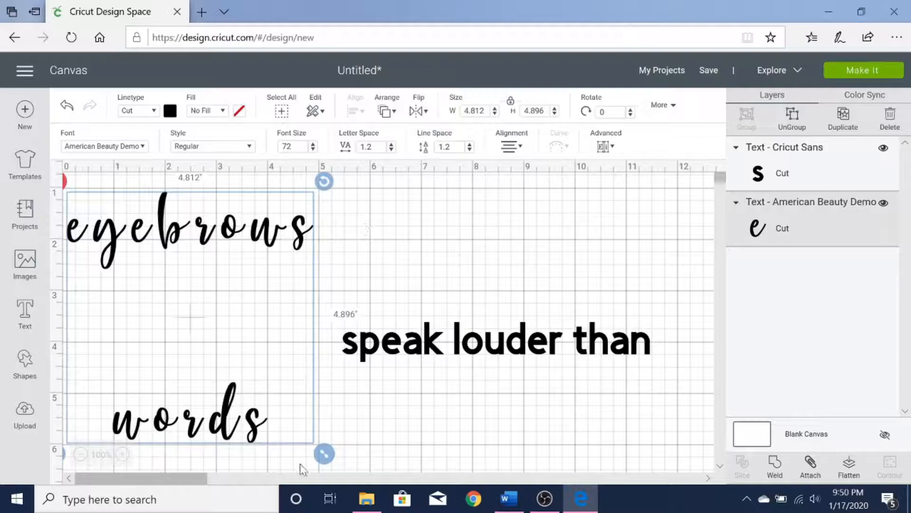
mouse_move(220, 381)
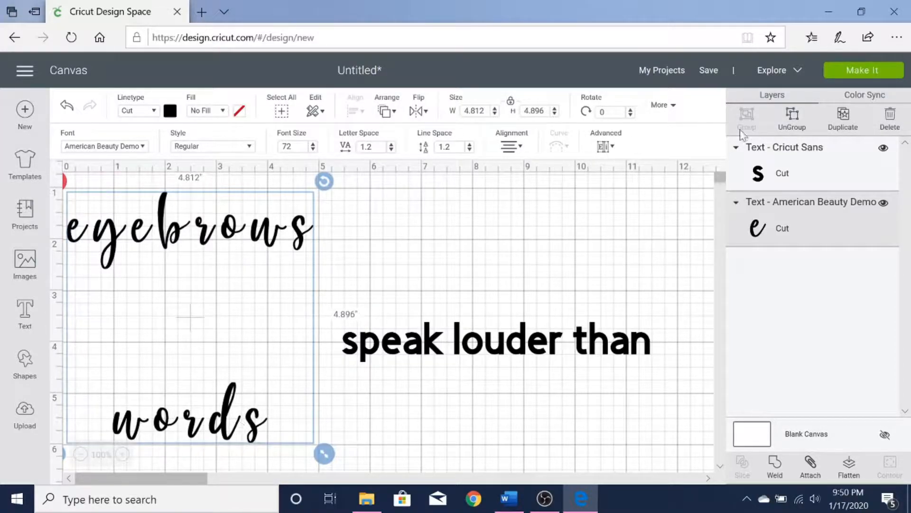
Ungroup the cursive text into single letters and zoom in on 'eyebrows'
click(791, 119)
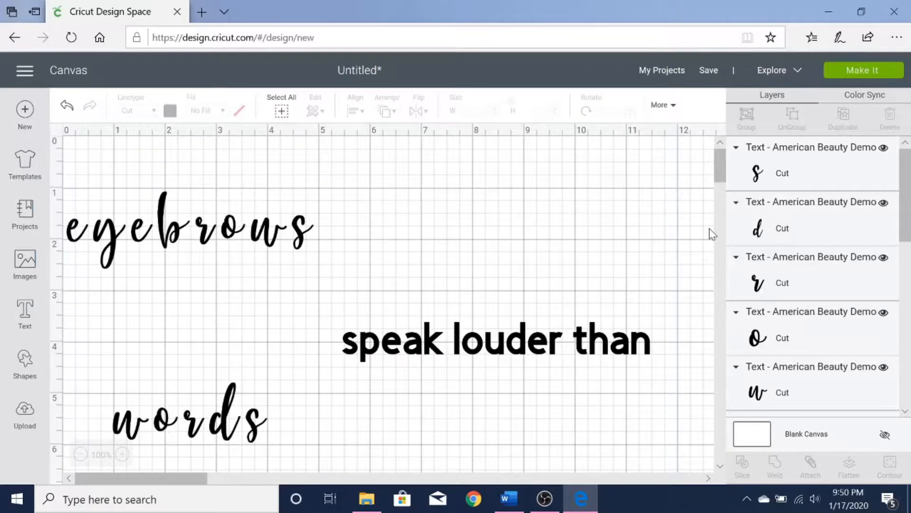
click(122, 453)
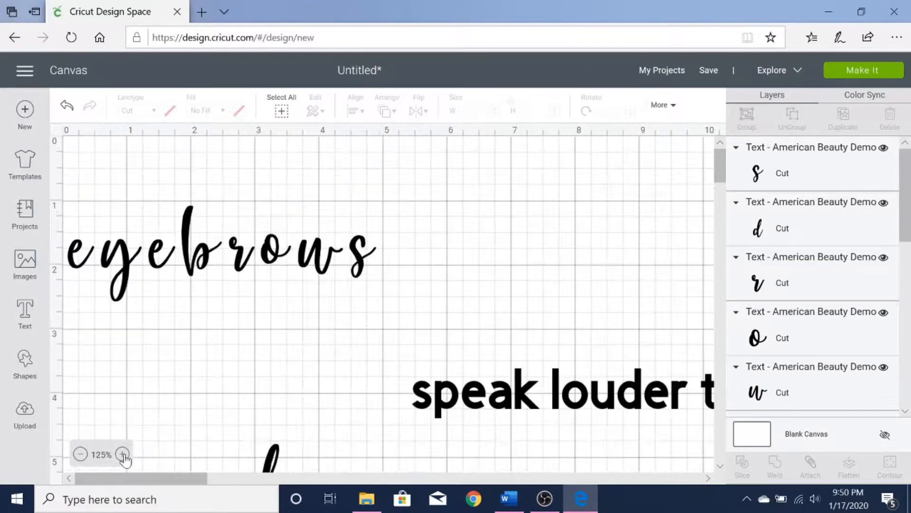
click(123, 453)
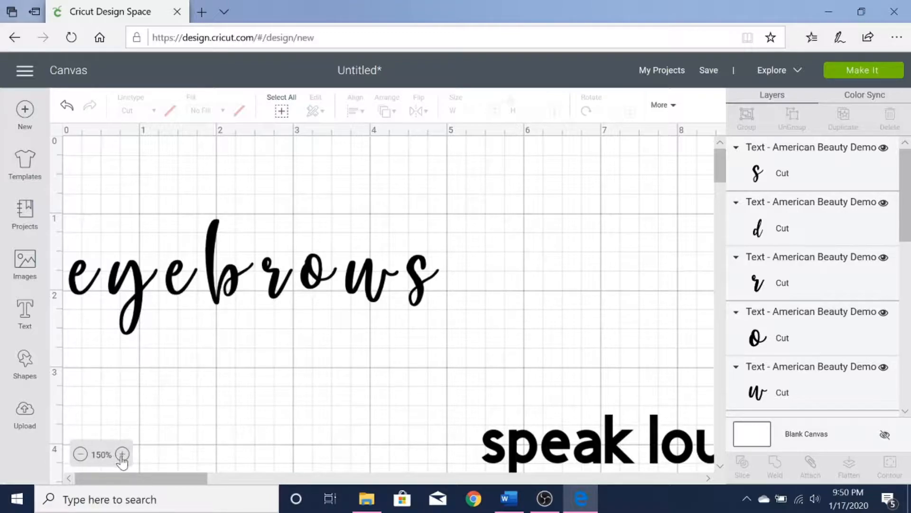
click(122, 454)
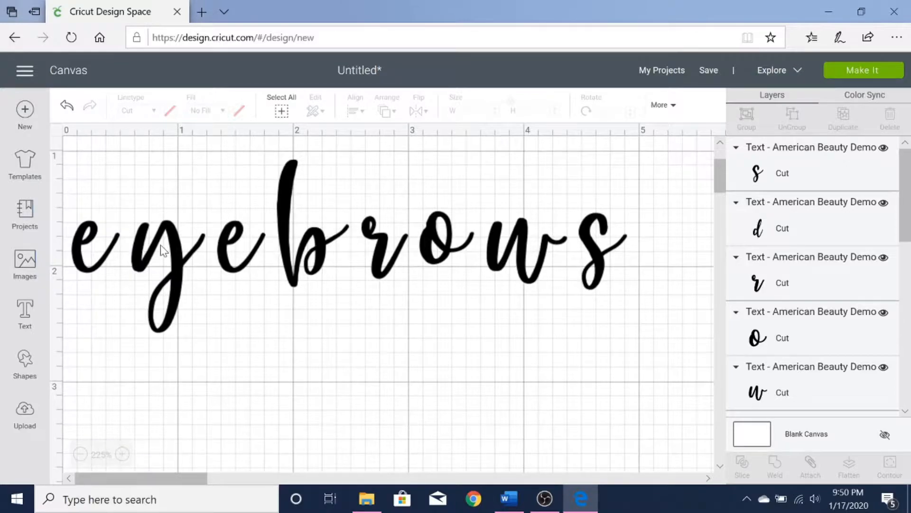
Drag the b of 'eyebrows' closer to its neighbours and tighten the letters of 'words'
click(157, 238)
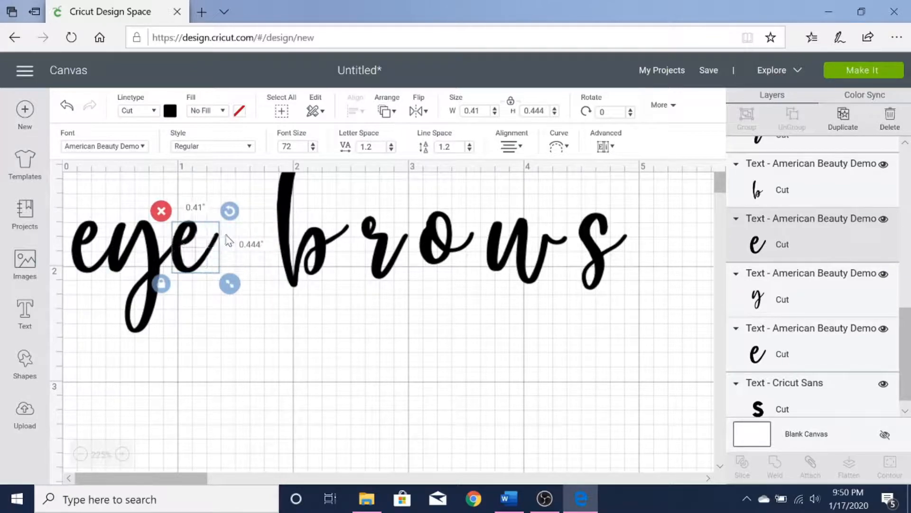
click(314, 238)
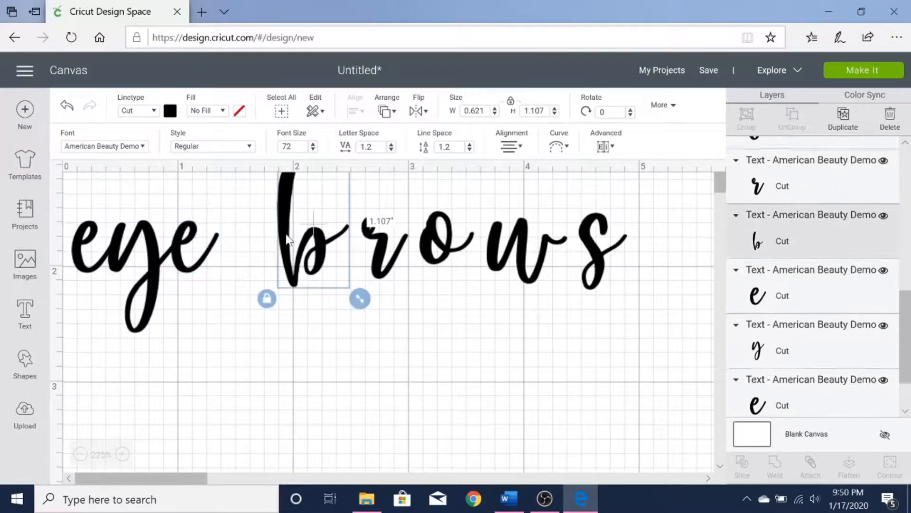
drag(314, 238, 291, 239)
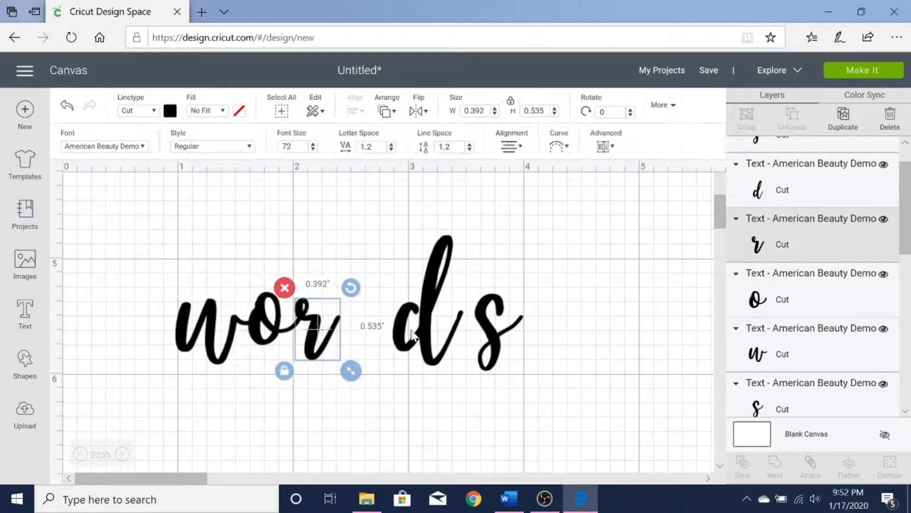
click(80, 454)
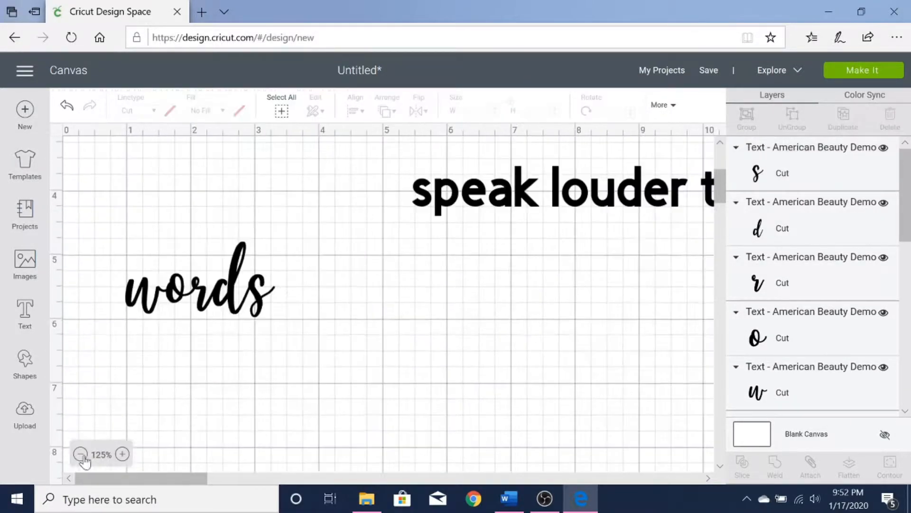
Zoom out and move the duplicate cursive 'e' from 'eyebrows' to empty canvas space
click(80, 454)
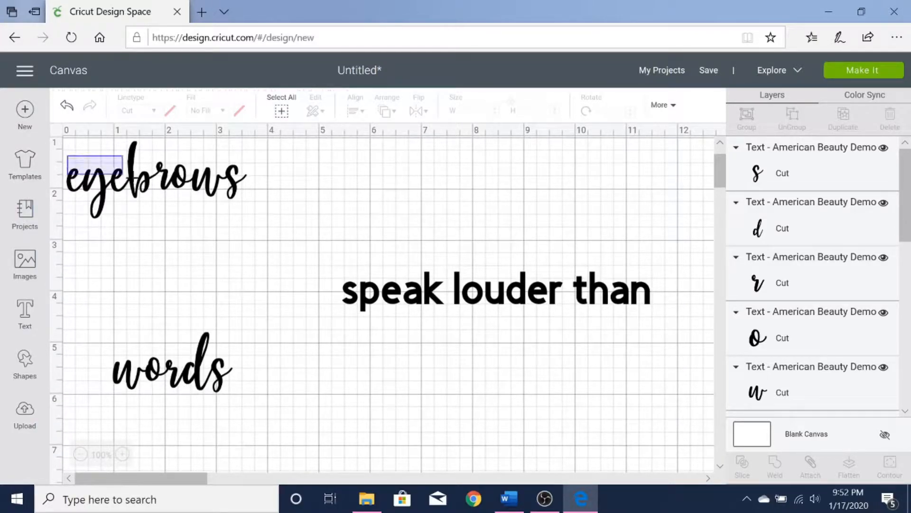
click(154, 174)
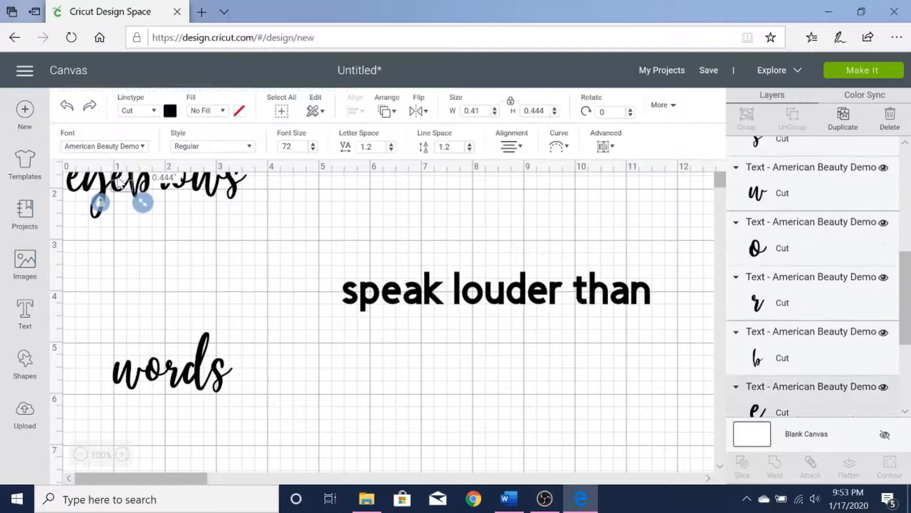
scroll(down, 3)
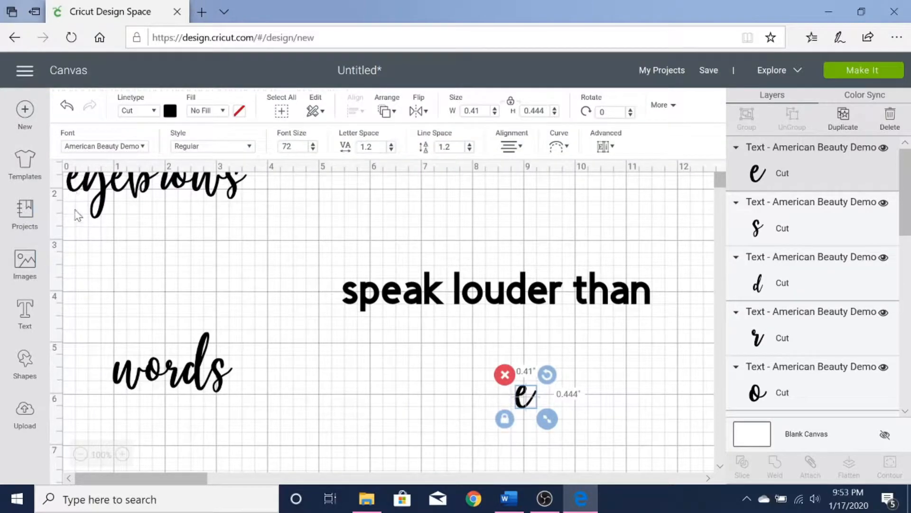
click(276, 264)
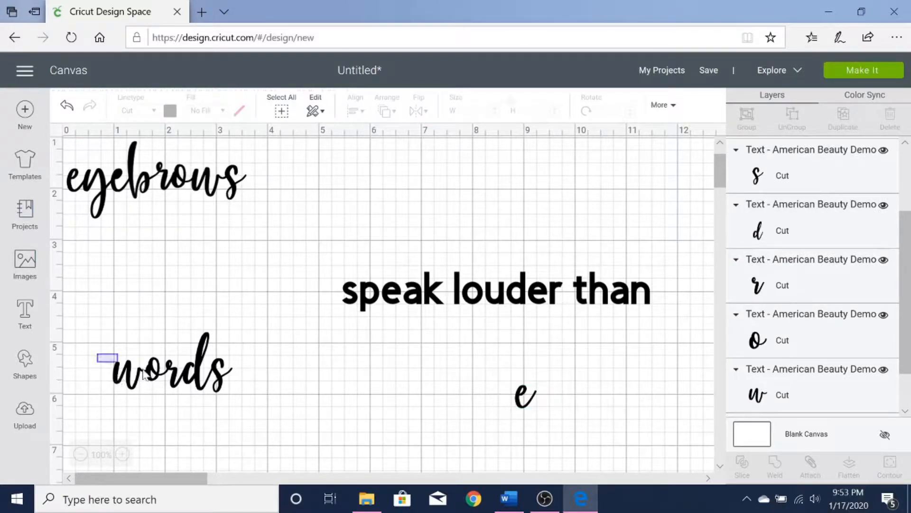
Weld the letters of 'words' into one shape, setting a spare 'r' aside
click(169, 369)
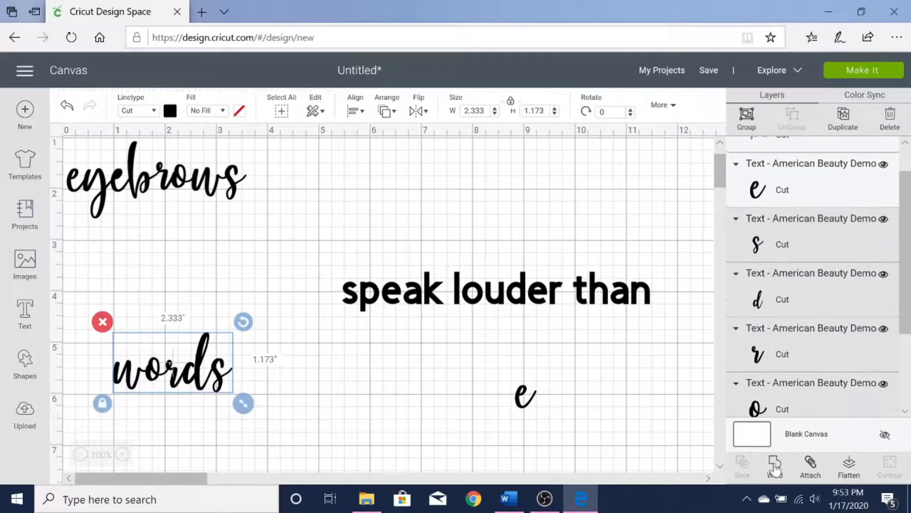
click(774, 465)
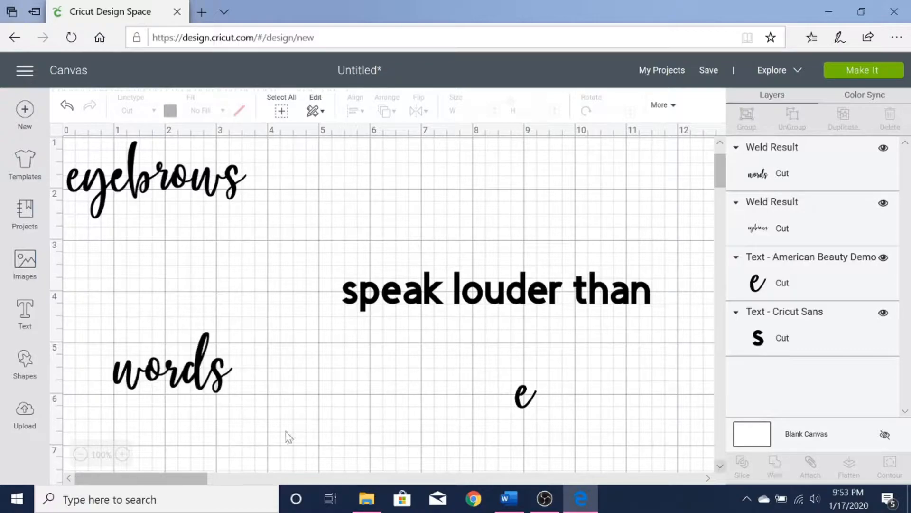
mouse_move(170, 378)
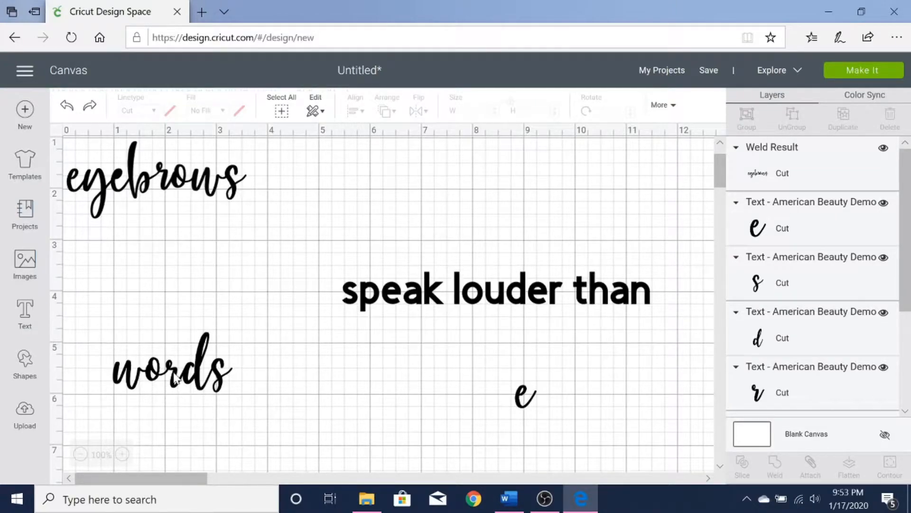
scroll(down, 3)
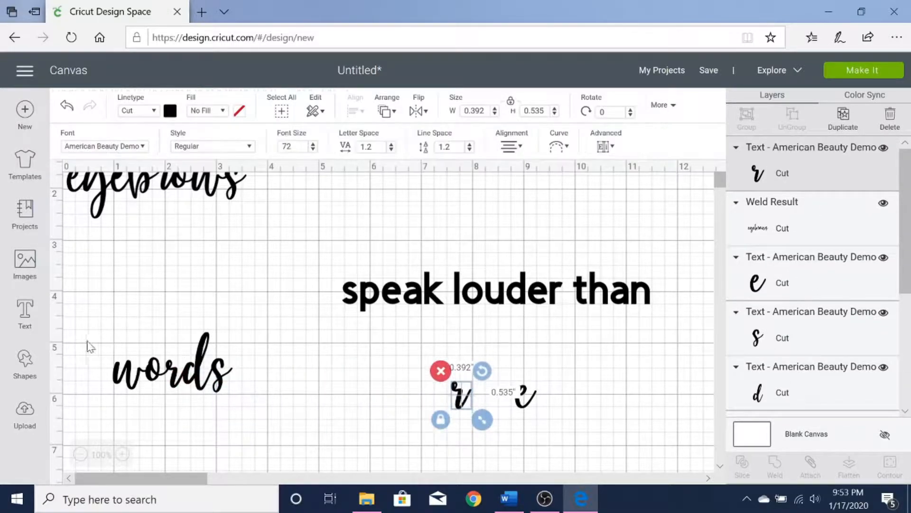
click(171, 370)
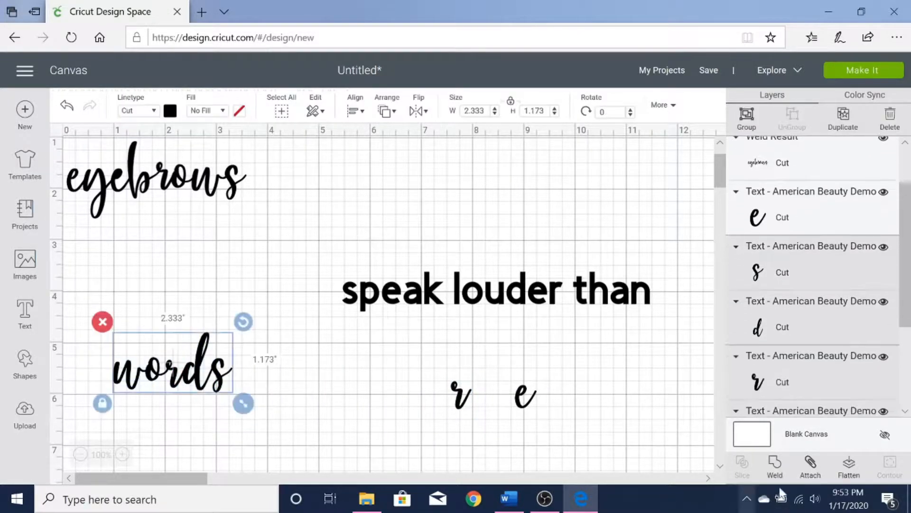
click(587, 470)
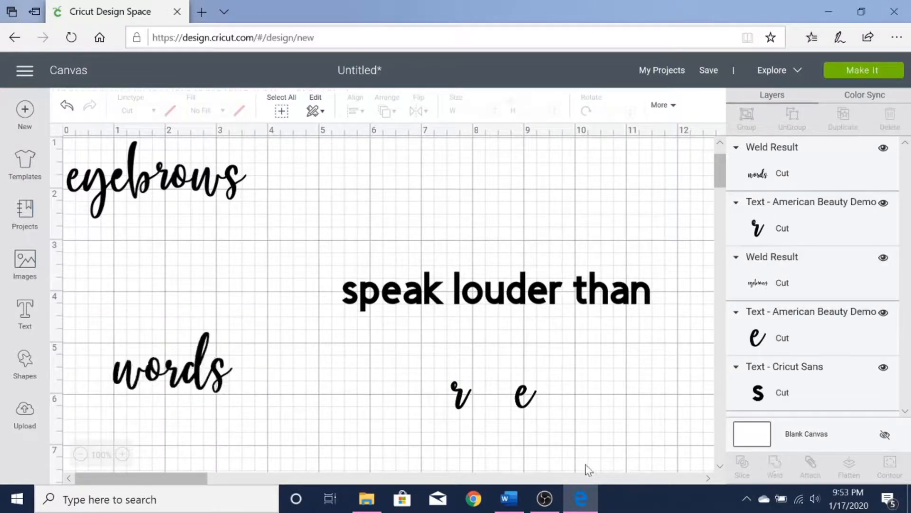
mouse_move(465, 463)
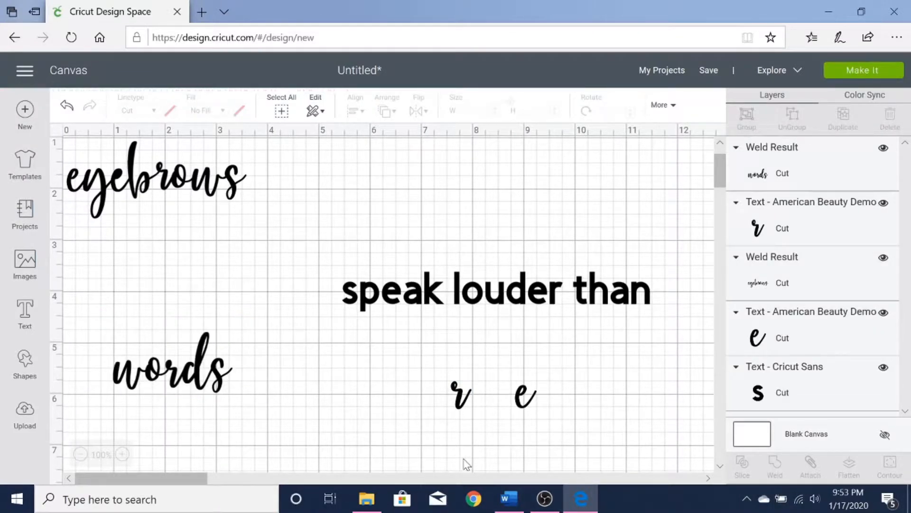
Set 'speak louder than' in all-caps DK Mango Smoothie and place it beside 'eyebrows'
click(496, 289)
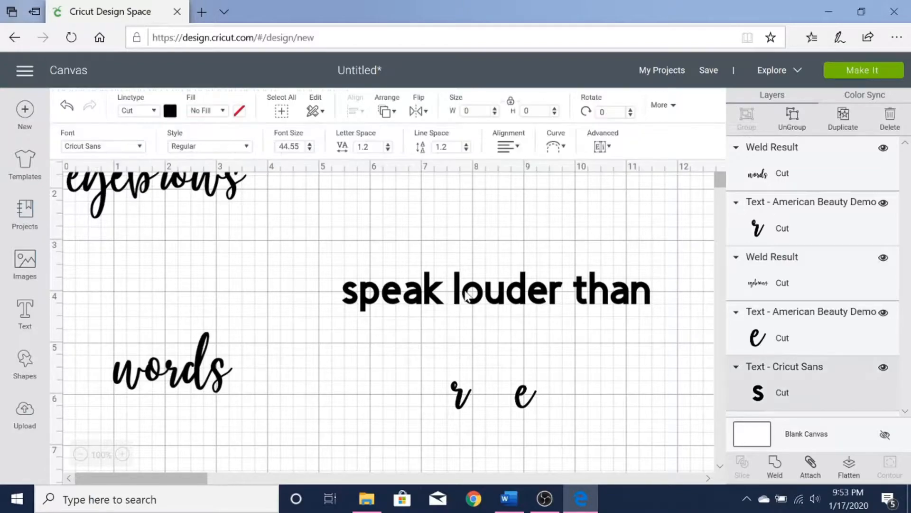
click(496, 289)
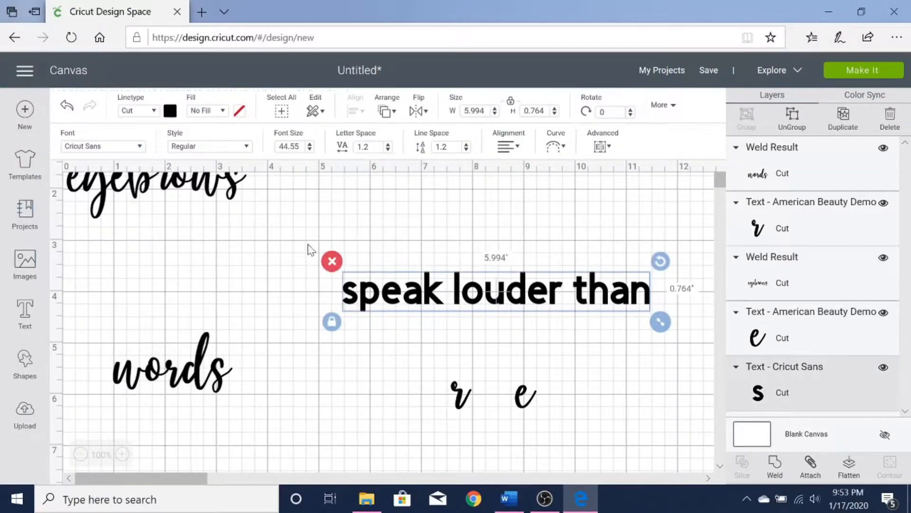
click(102, 145)
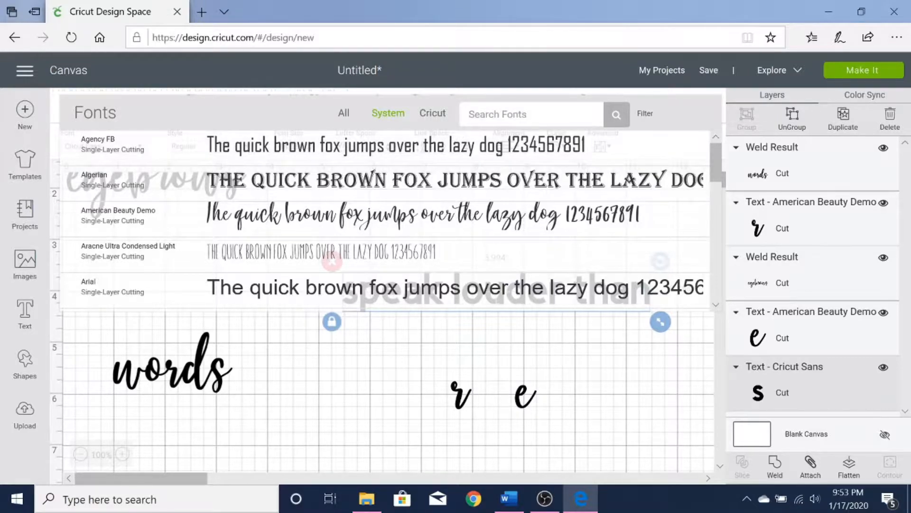
text(dk man)
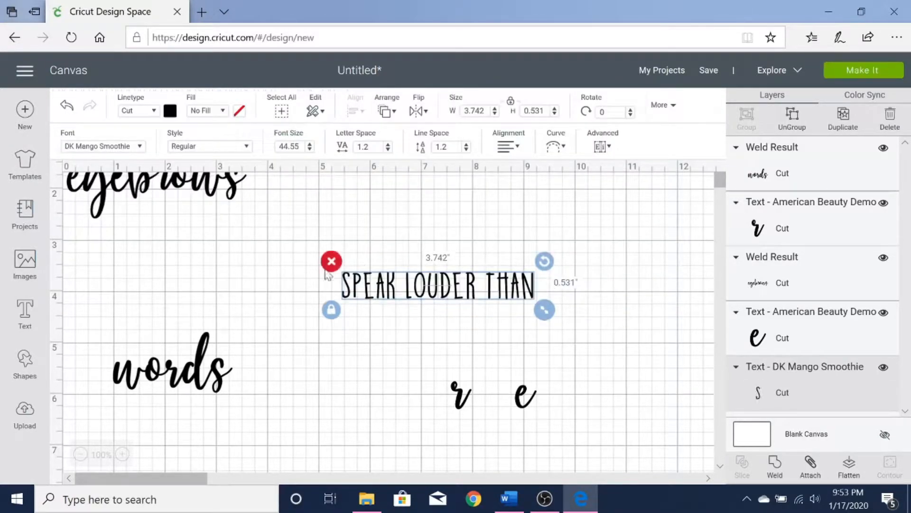
click(209, 146)
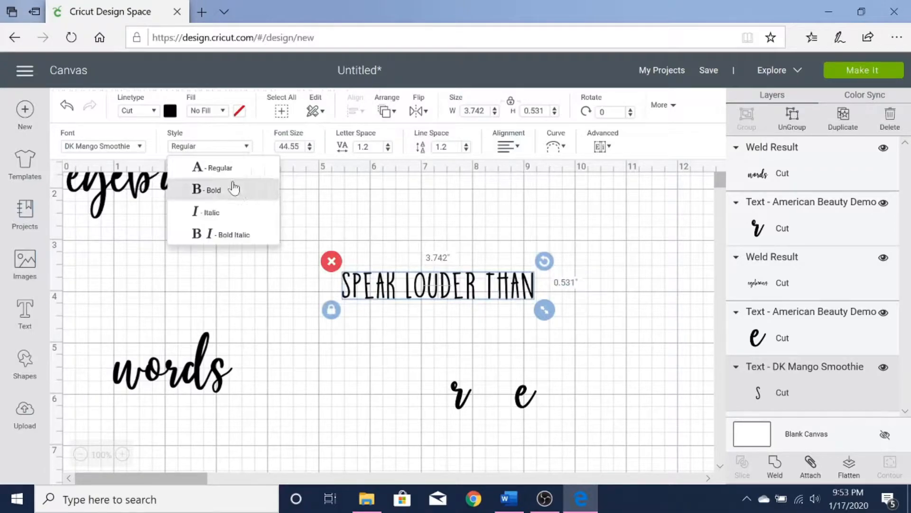
click(215, 190)
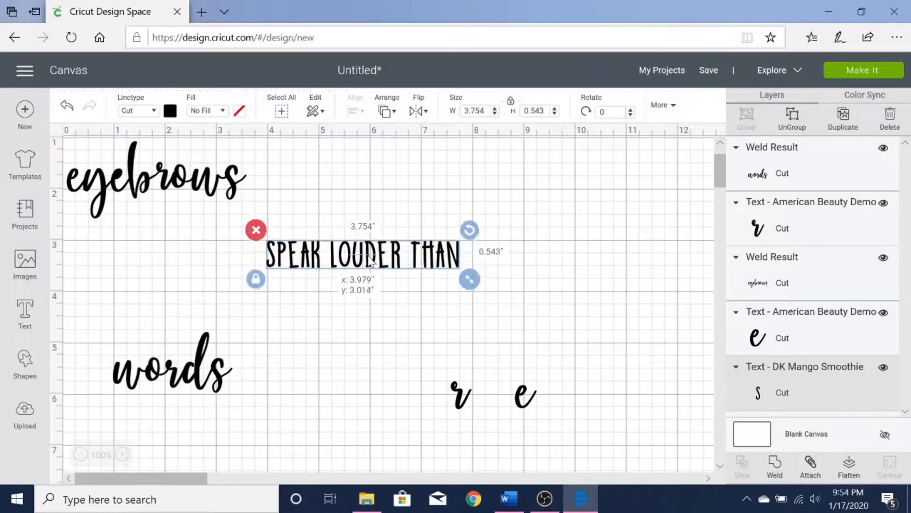
click(888, 465)
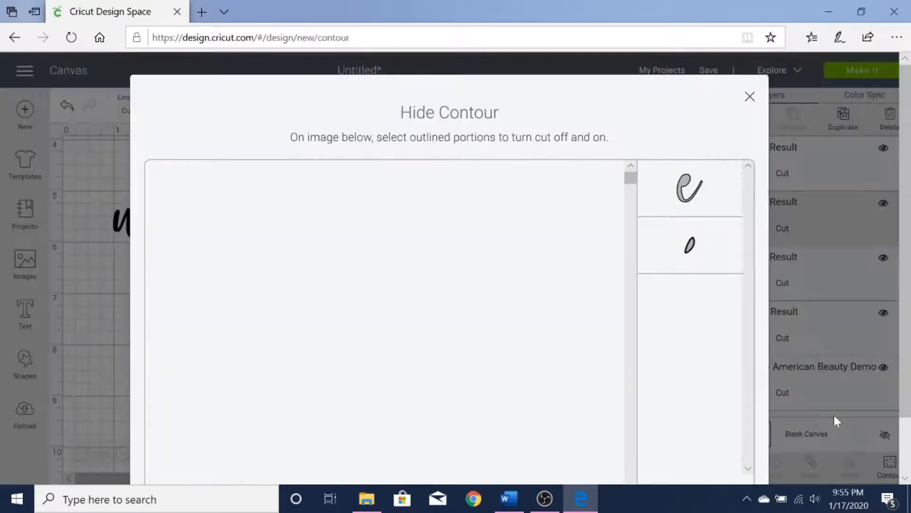
Close Hide Contour and move the pink sliced 'words' below SPEAK LOUDER THAN
click(750, 96)
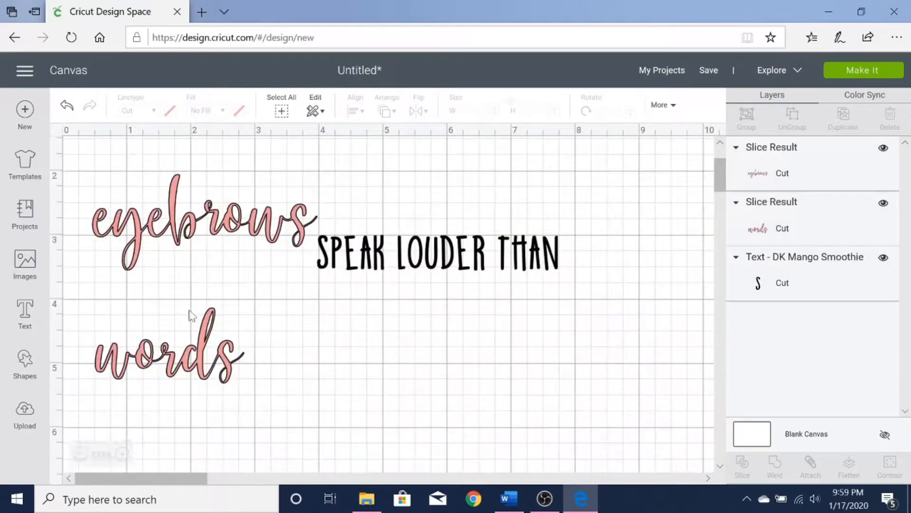
click(169, 349)
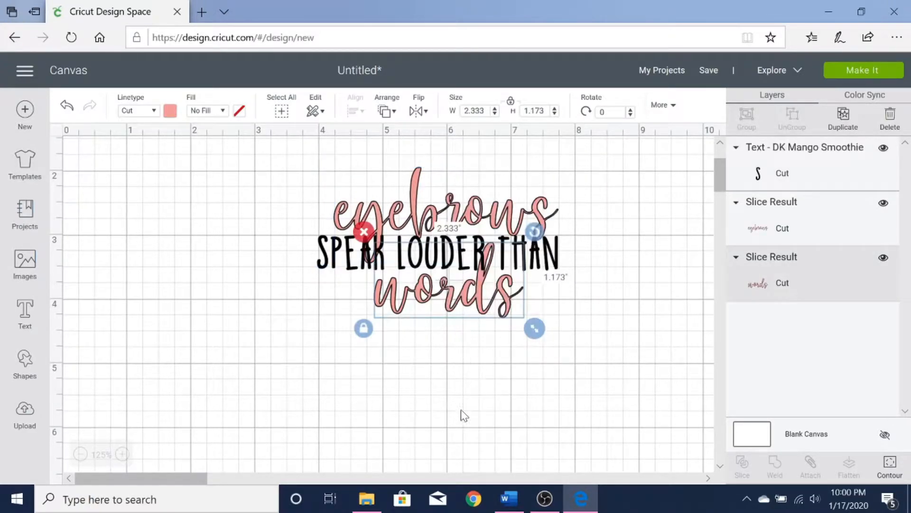
Centre all pieces horizontally and resize SPEAK LOUDER THAN between 'eyebrows' and 'words'
click(352, 111)
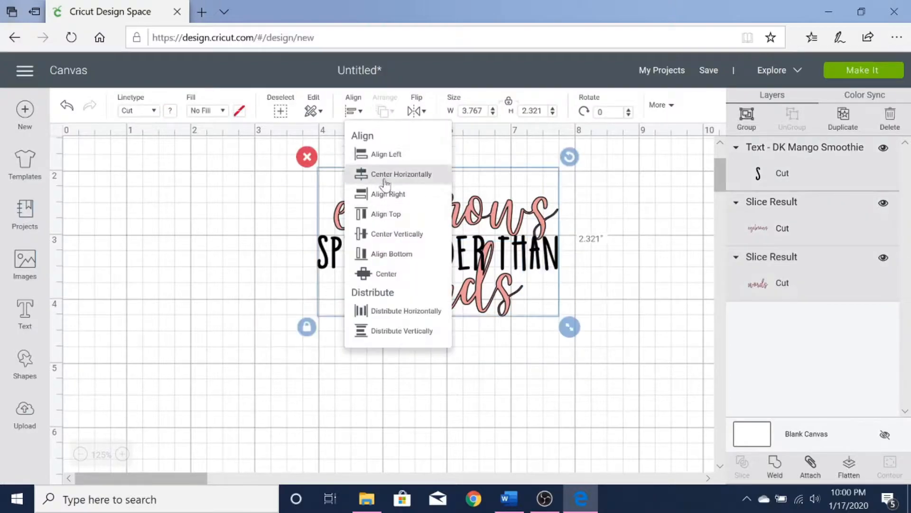
click(400, 174)
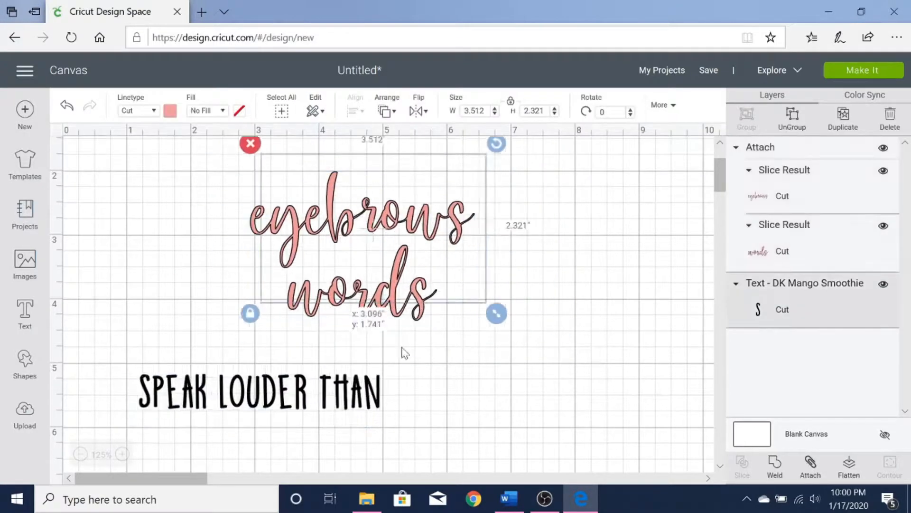
click(810, 467)
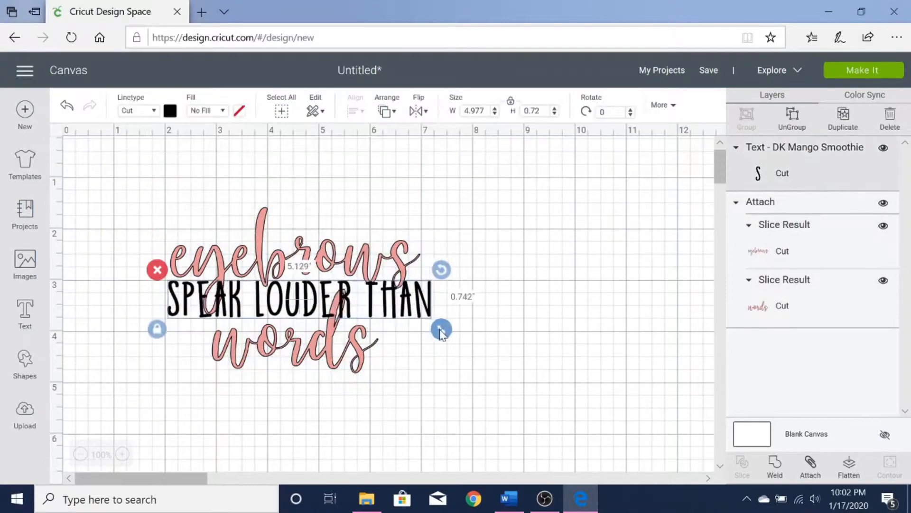
click(334, 437)
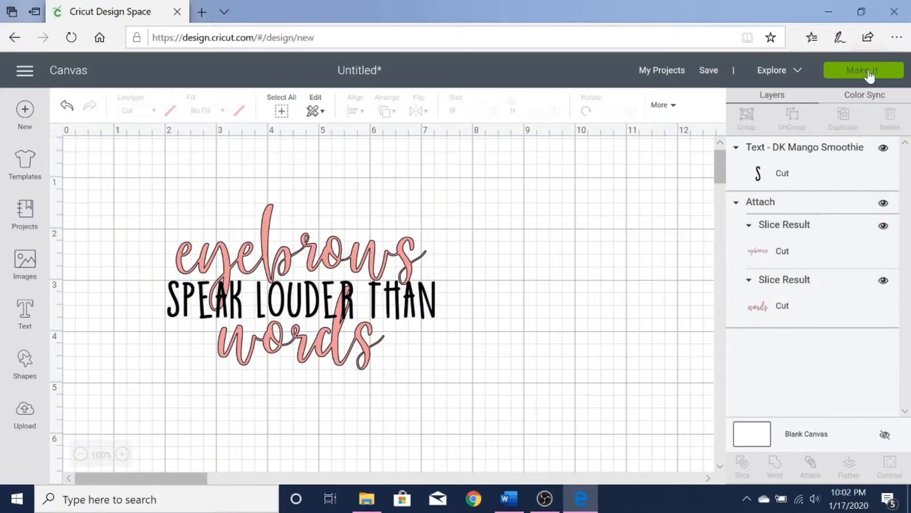
Open mat preparation and review the pink and black mat layouts
click(862, 70)
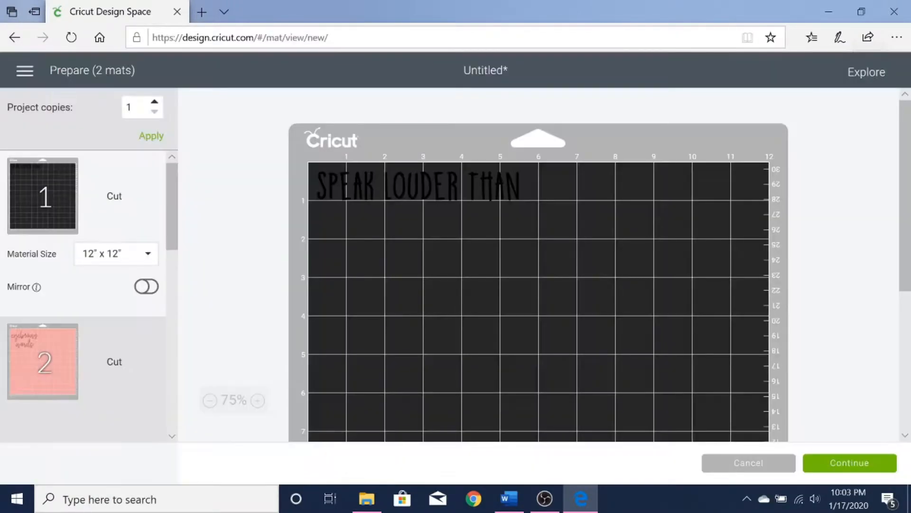
mouse_move(238, 210)
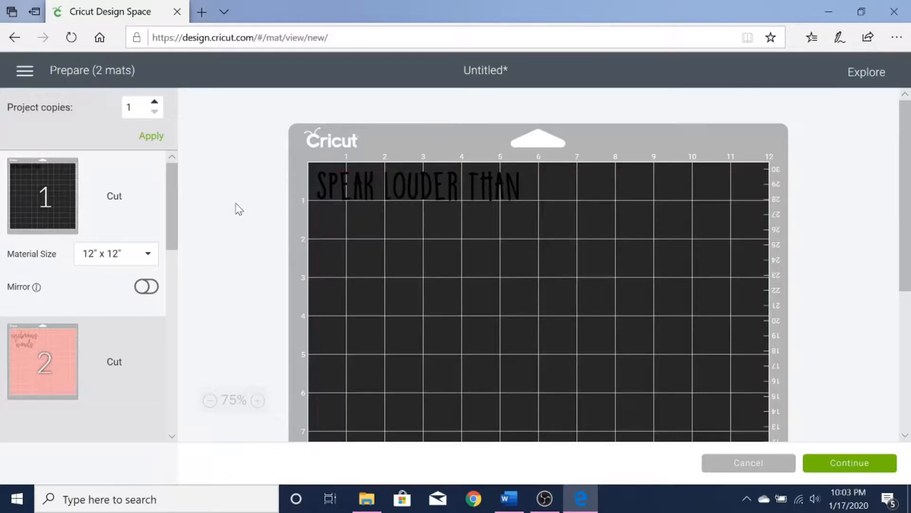
mouse_move(63, 205)
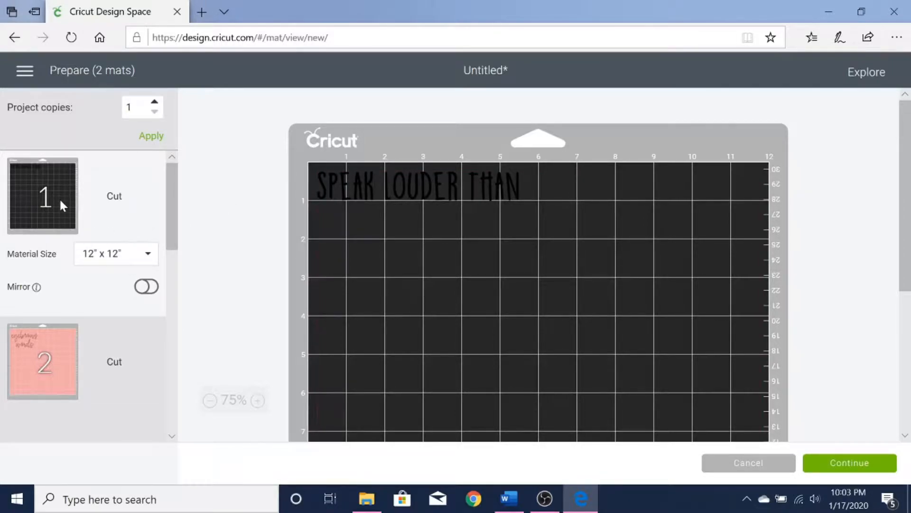
click(43, 360)
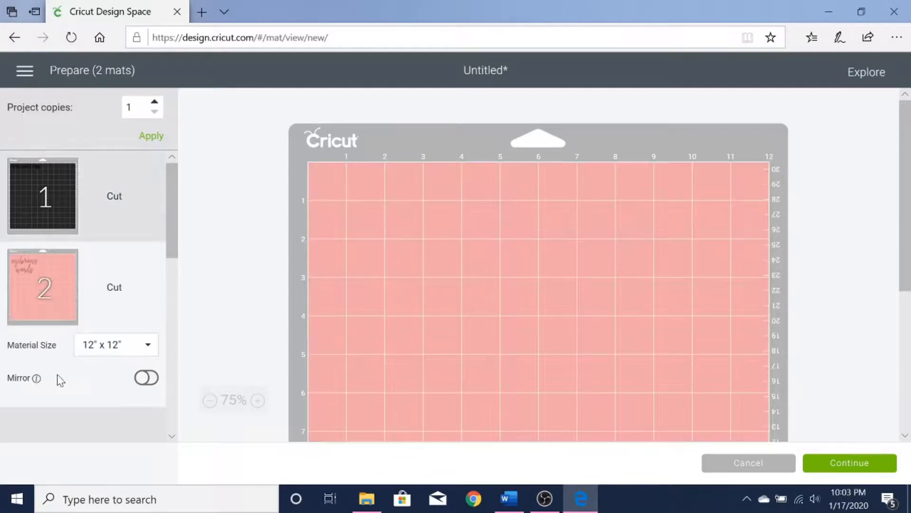
click(42, 285)
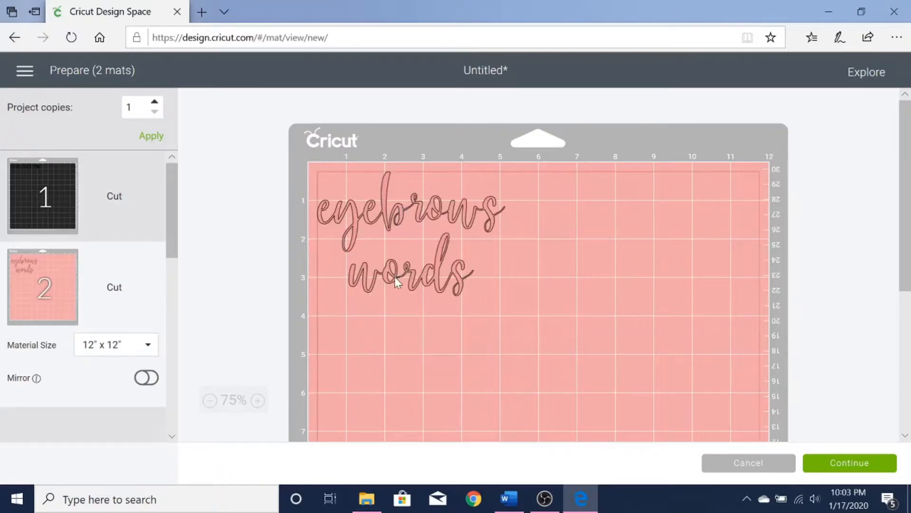
mouse_move(297, 301)
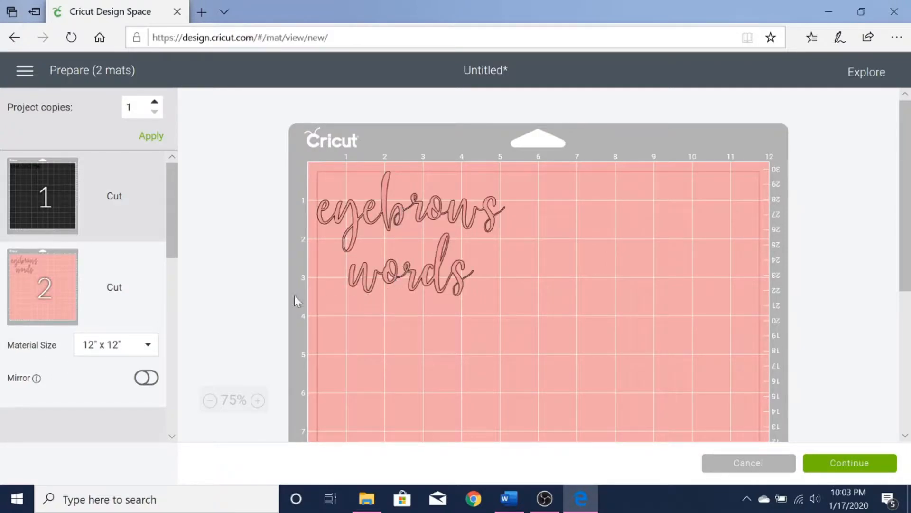
click(43, 195)
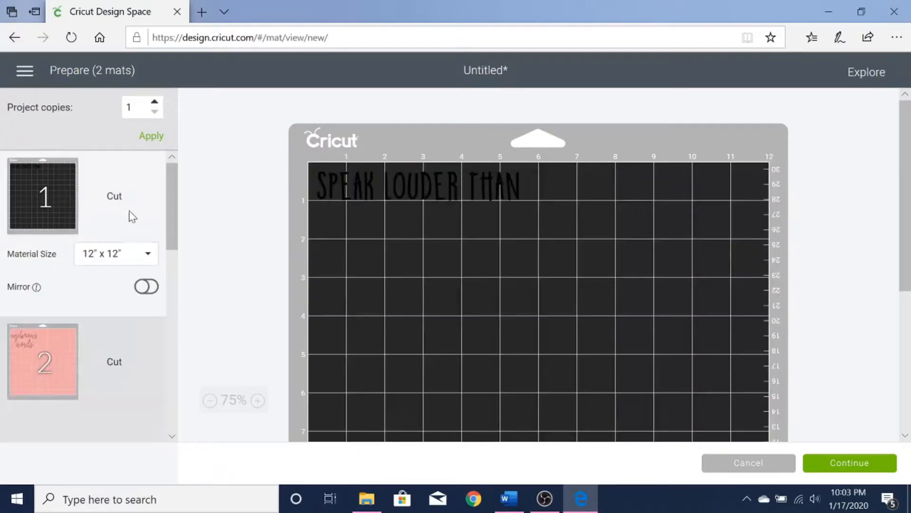
Turn Mirror on for the black and pink mats and continue to cutting
click(145, 286)
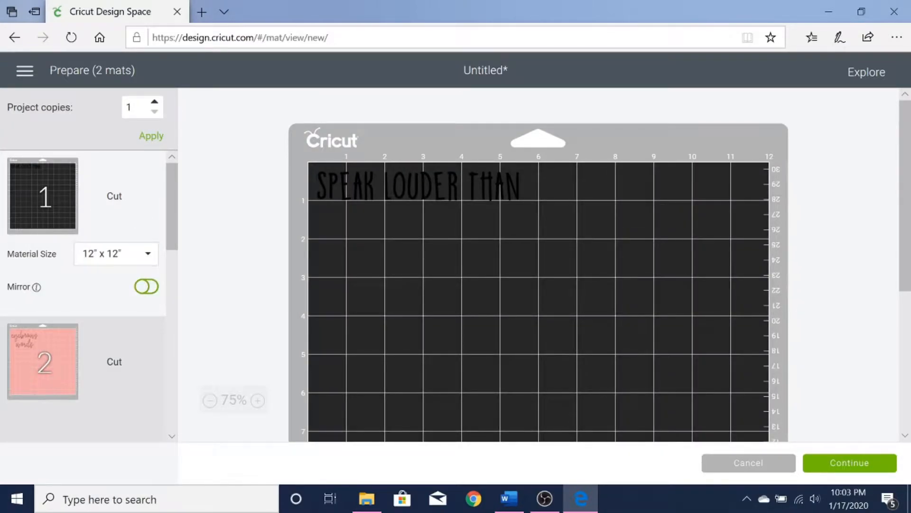
click(146, 285)
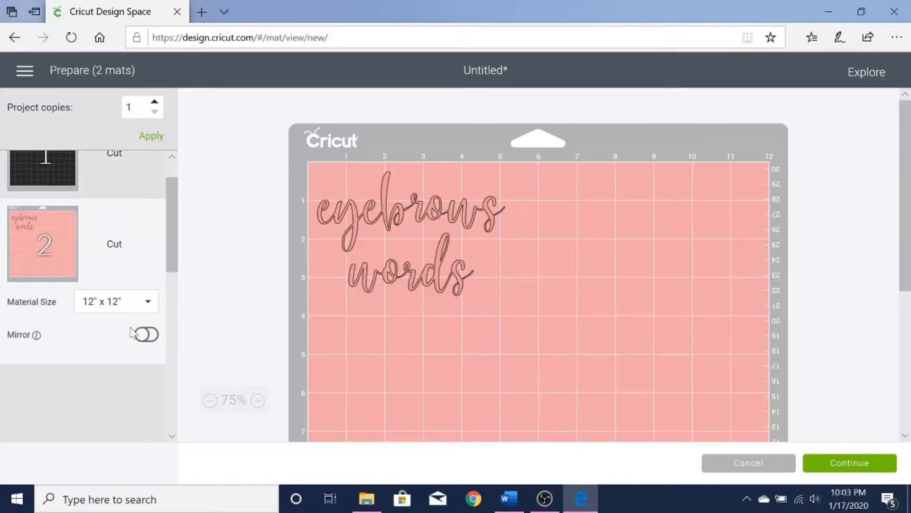
click(146, 333)
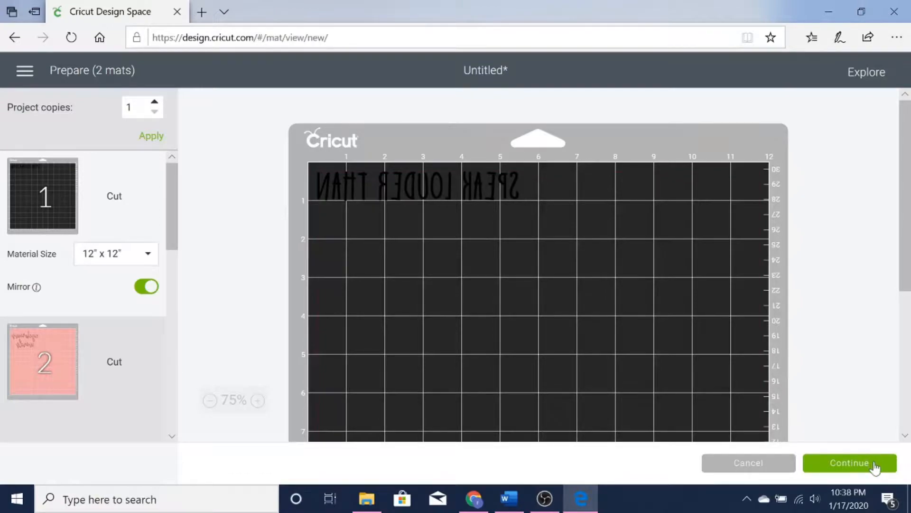
click(850, 462)
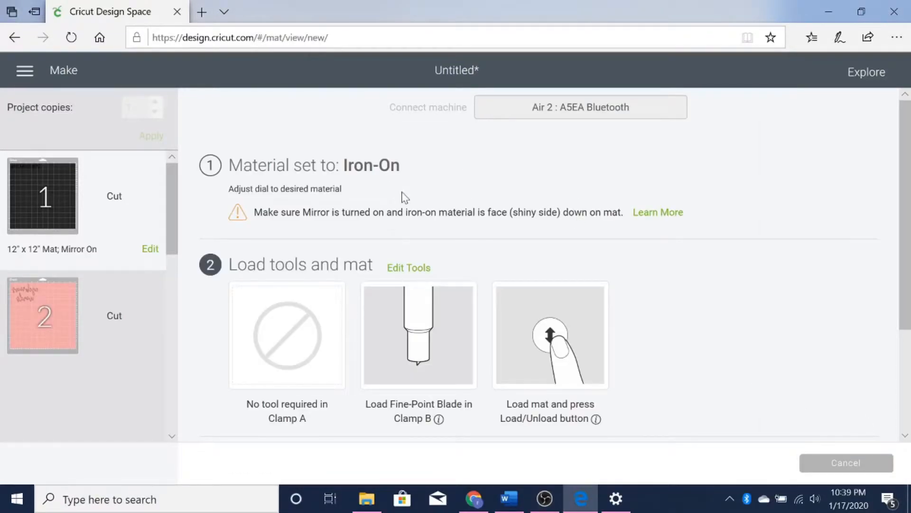
mouse_move(317, 186)
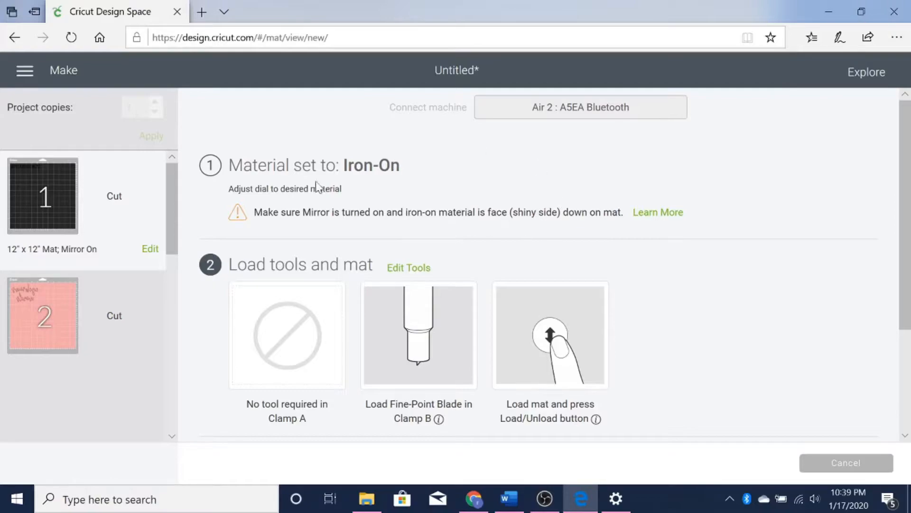
mouse_move(603, 255)
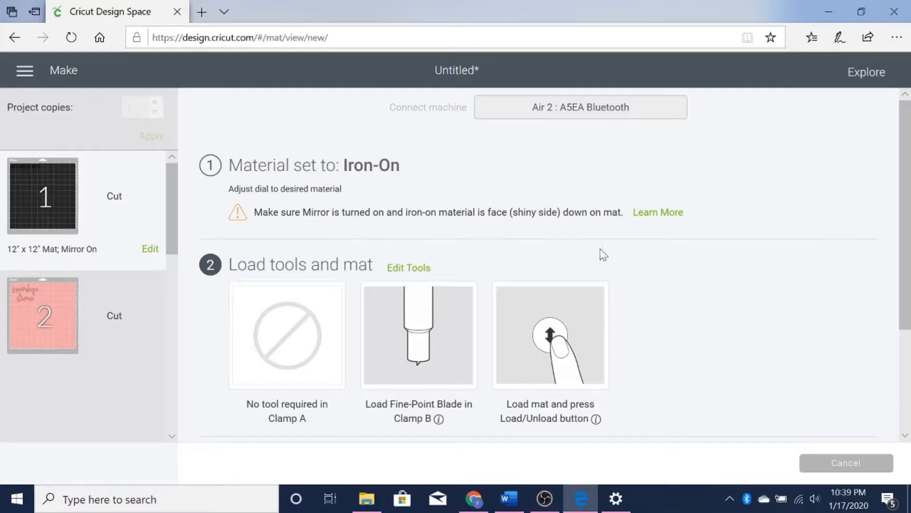
Run the Iron-On cuts for both mirrored mats and finish the job
scroll(down, 3)
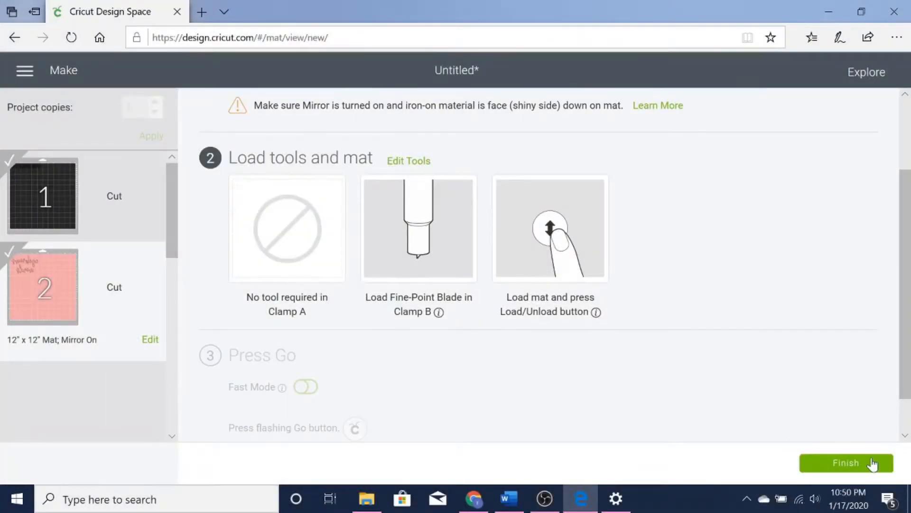
click(846, 463)
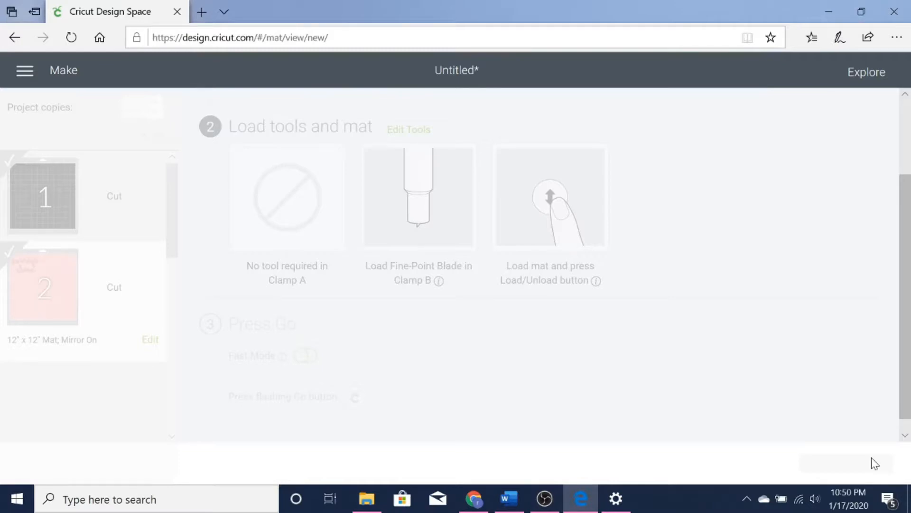